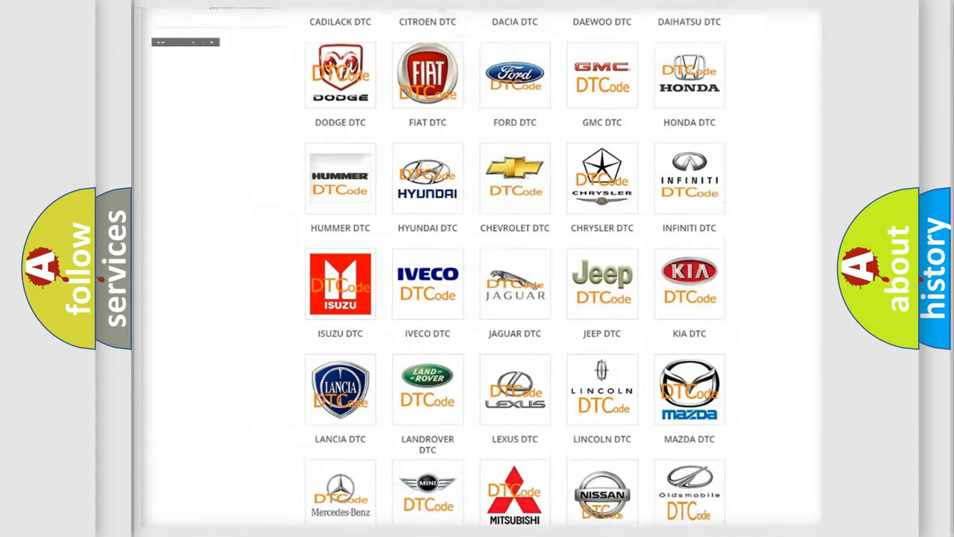
Open the Lincoln DTC page and scroll through its diagnostic code subcategories and back to the top
scroll(up, 3)
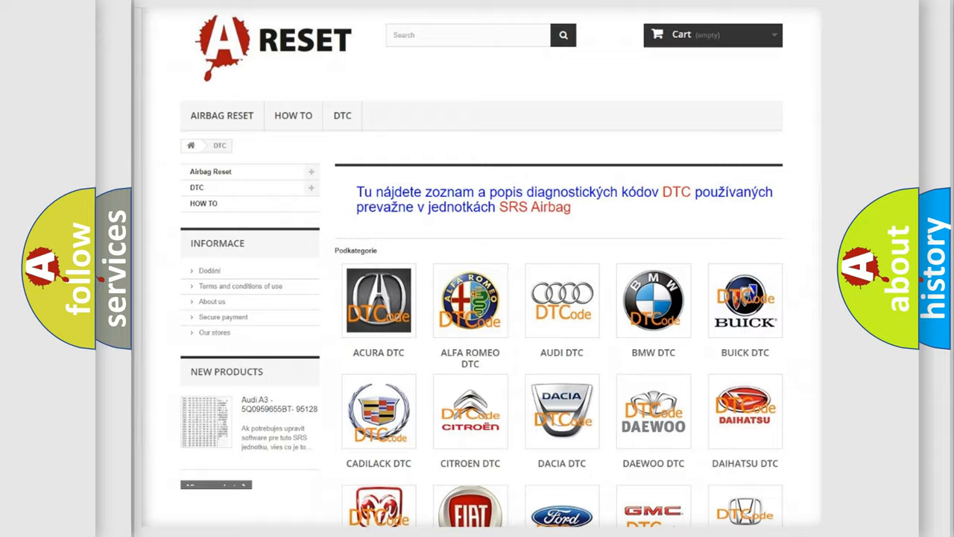
scroll(down, 3)
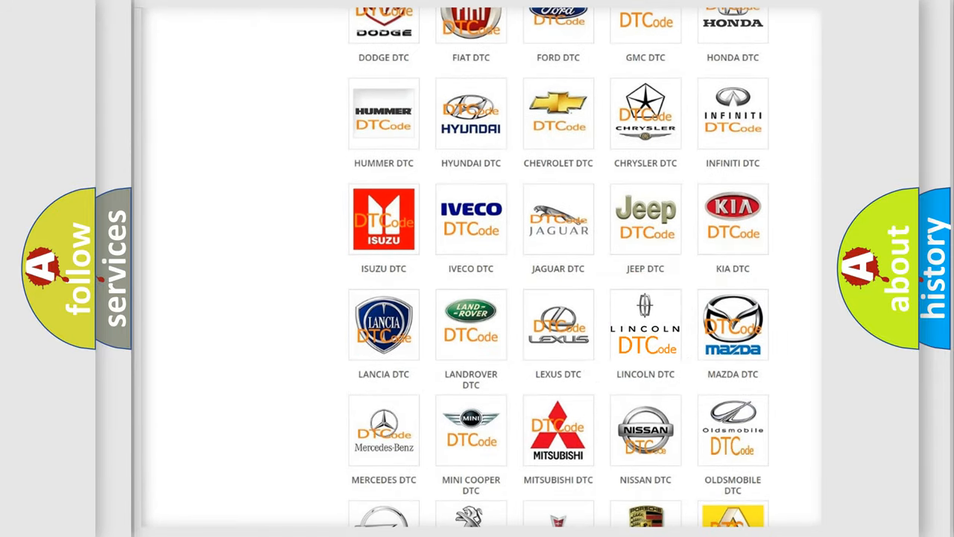
click(645, 324)
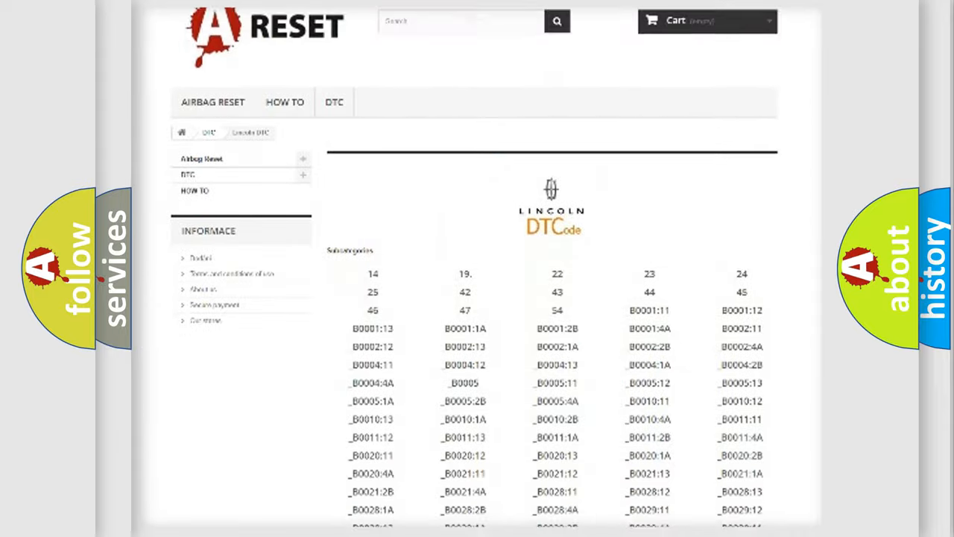
scroll(down, 3)
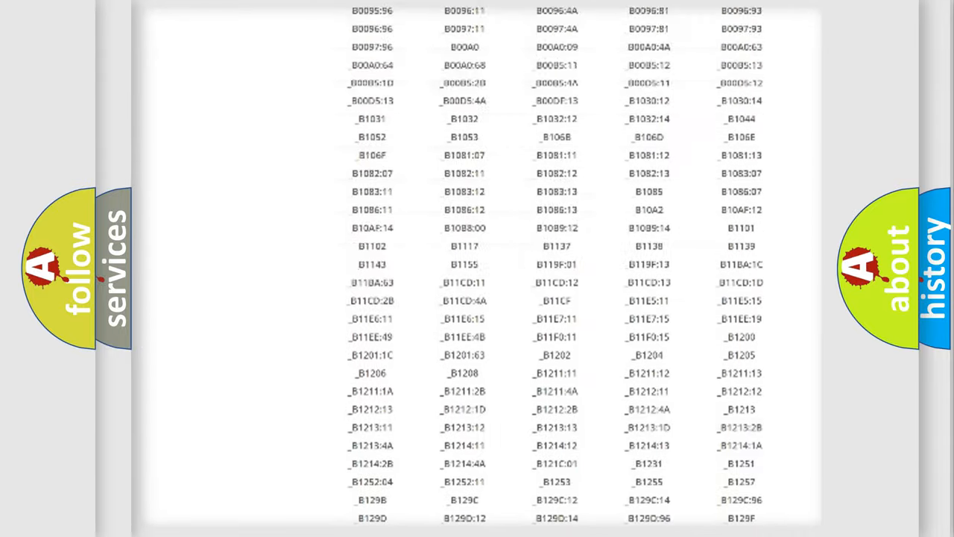
scroll(up, 3)
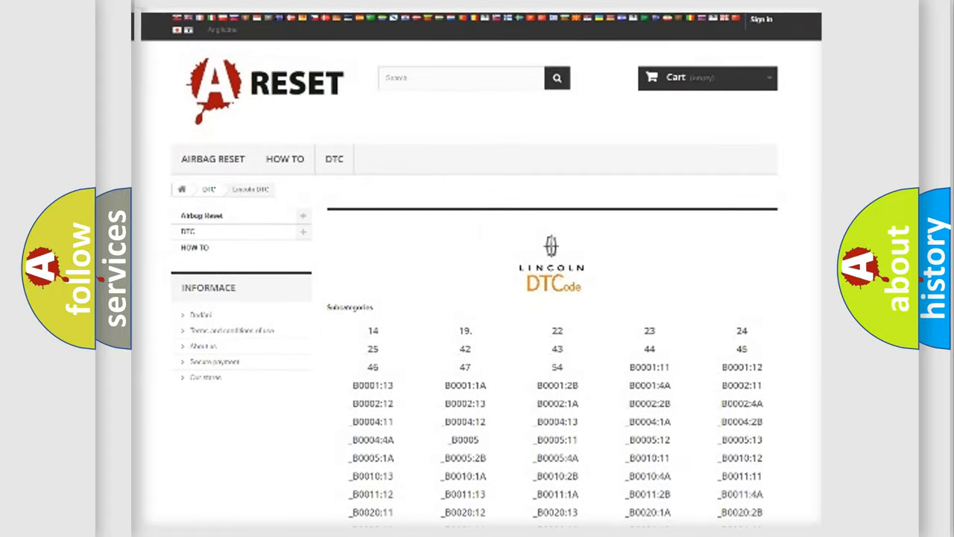